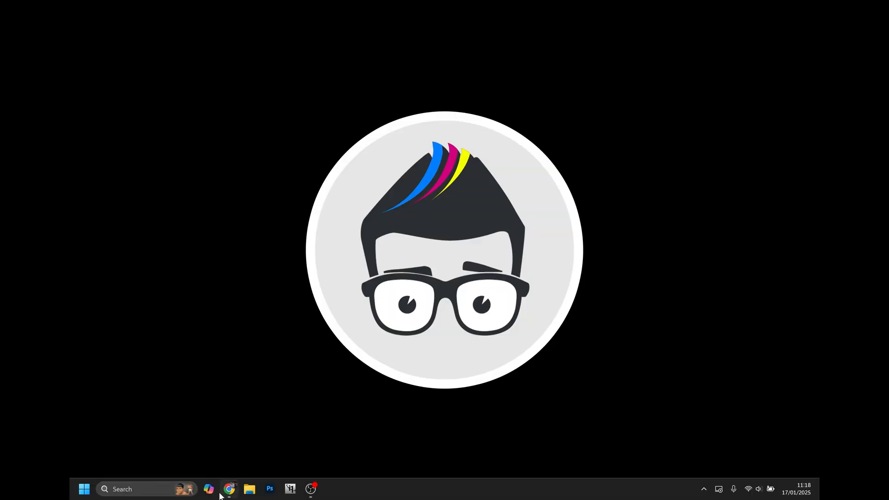
Launch Chrome from the taskbar, landing on the Epson UK Support homepage
left_click(229, 489)
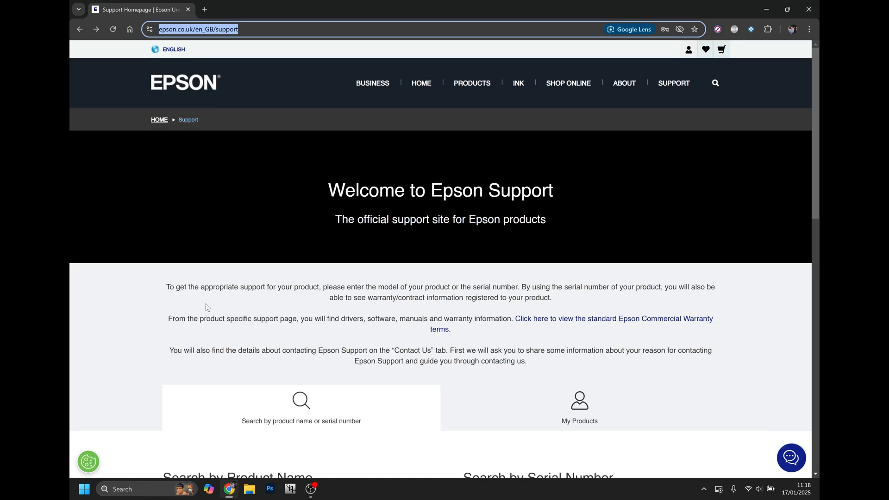
mouse_move(236, 200)
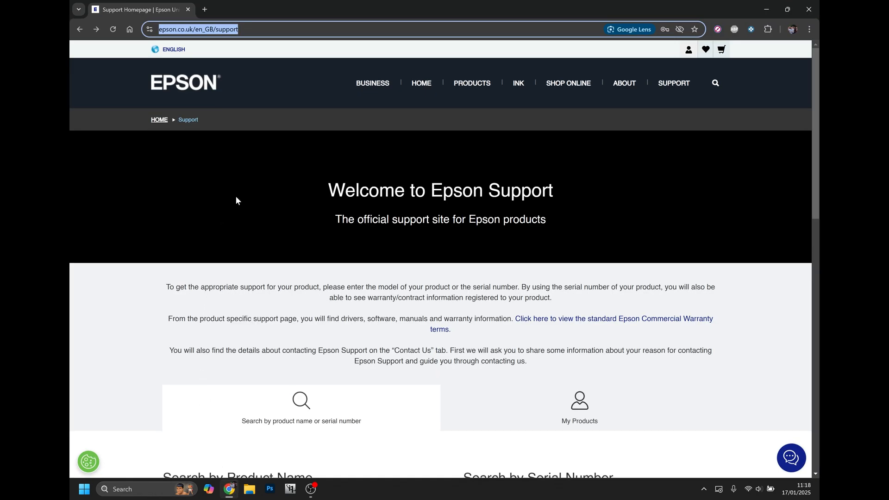
mouse_move(261, 28)
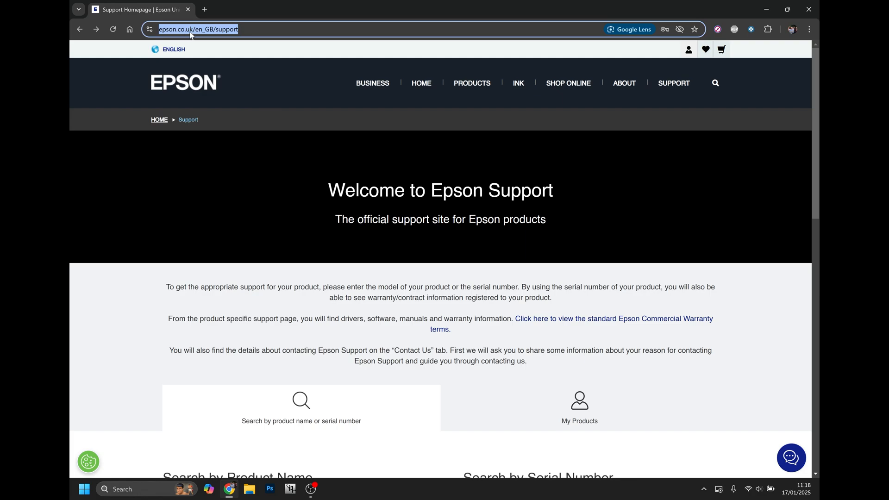
mouse_move(252, 216)
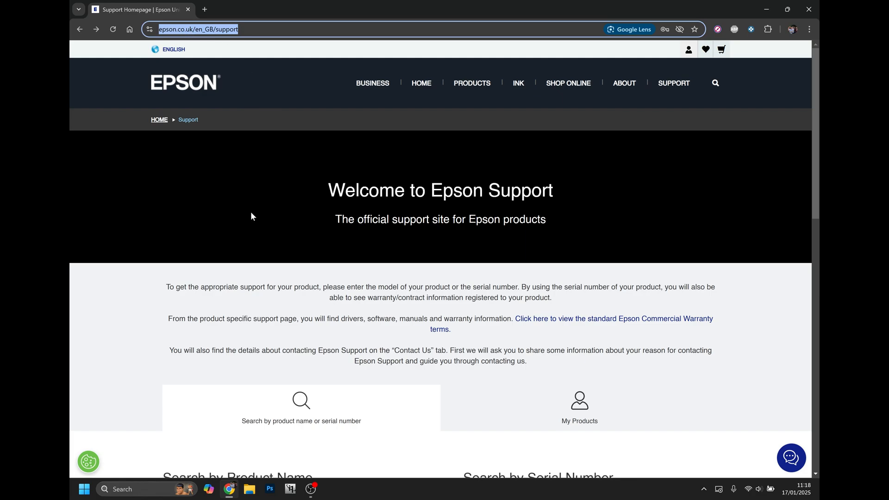
mouse_move(270, 211)
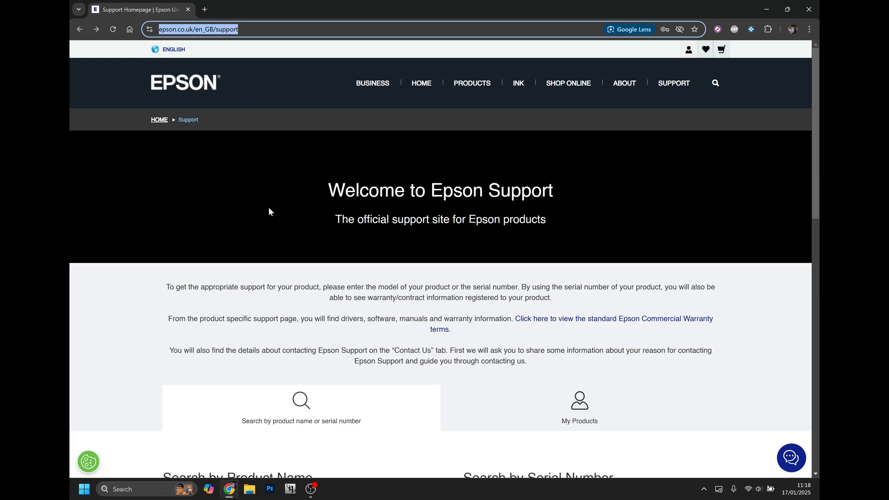
mouse_move(283, 187)
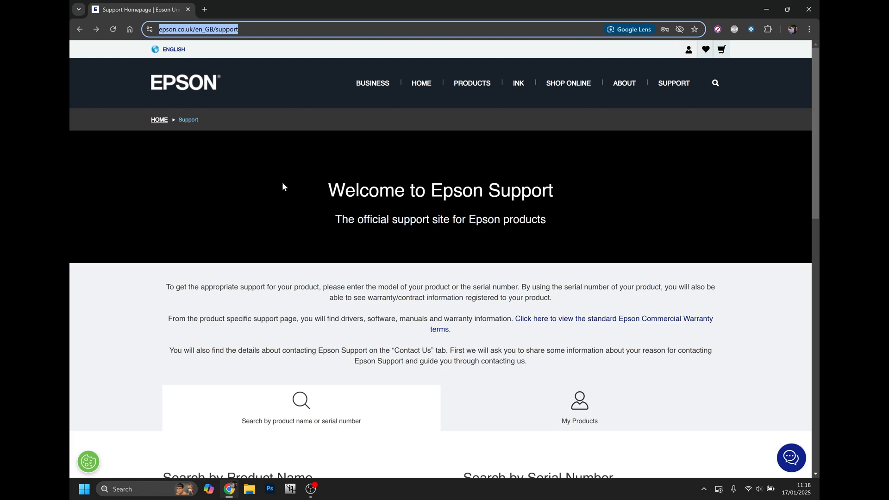
Search by product name for 'et8' and choose the Epson EcoTank ET-8550 suggestion
scroll("down", 3)
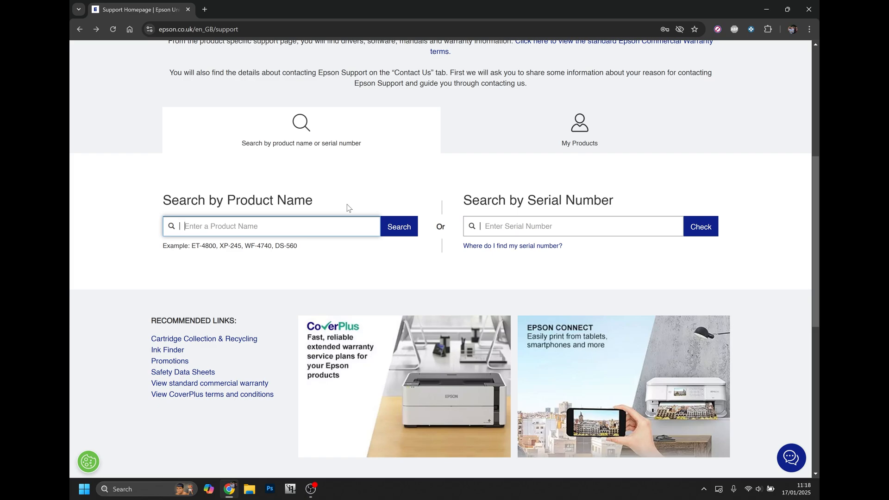
type("et8550")
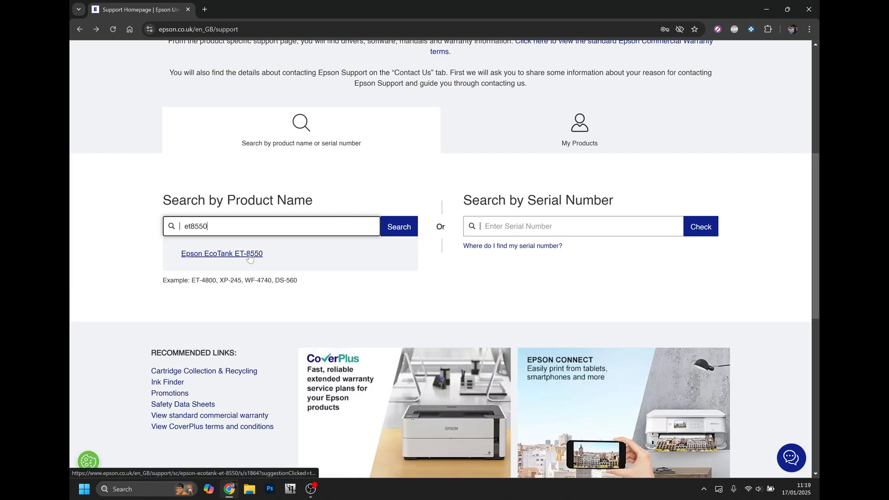
left_click(221, 254)
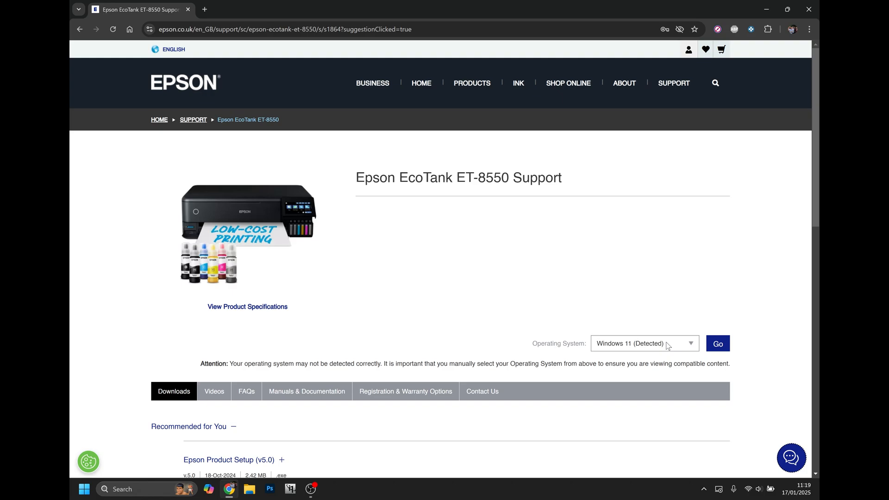
mouse_move(690, 347)
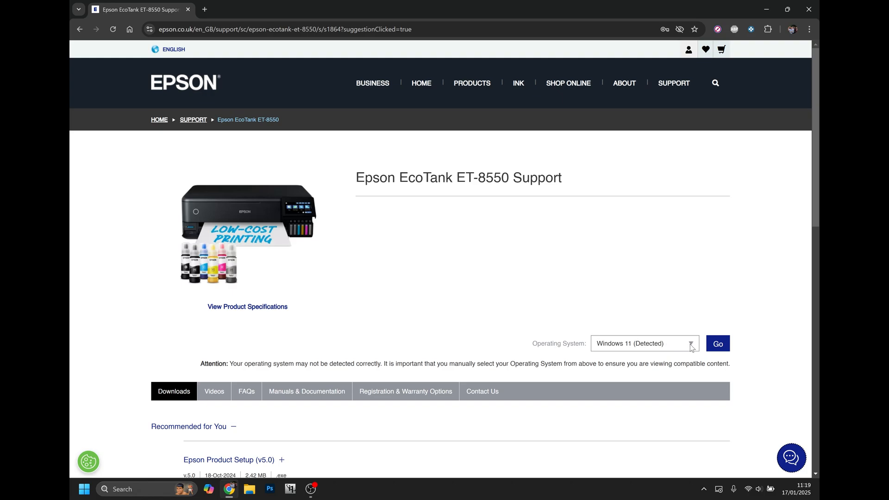
Confirm Windows 11 (Detected) as the operating system and apply it with Go
left_click(644, 343)
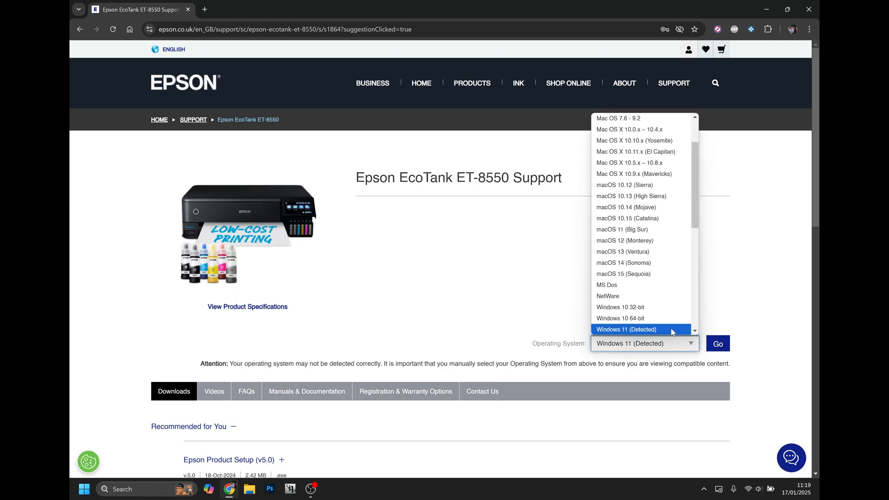
left_click(627, 330)
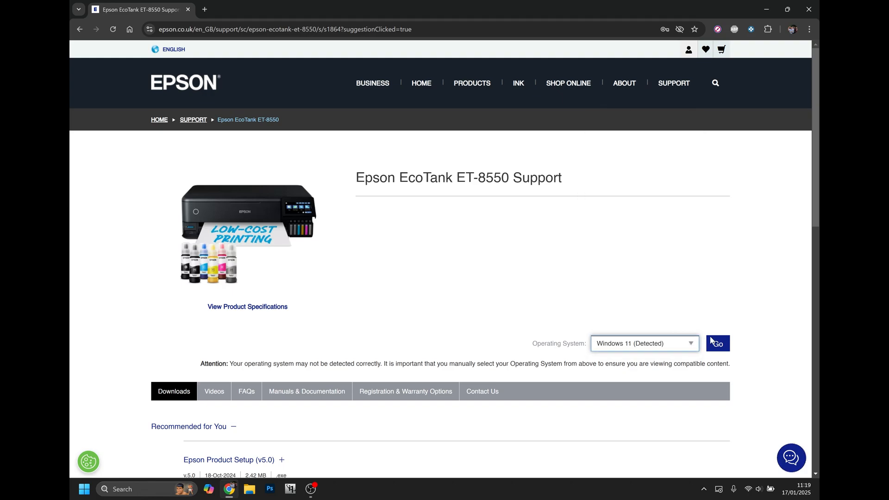
left_click(716, 343)
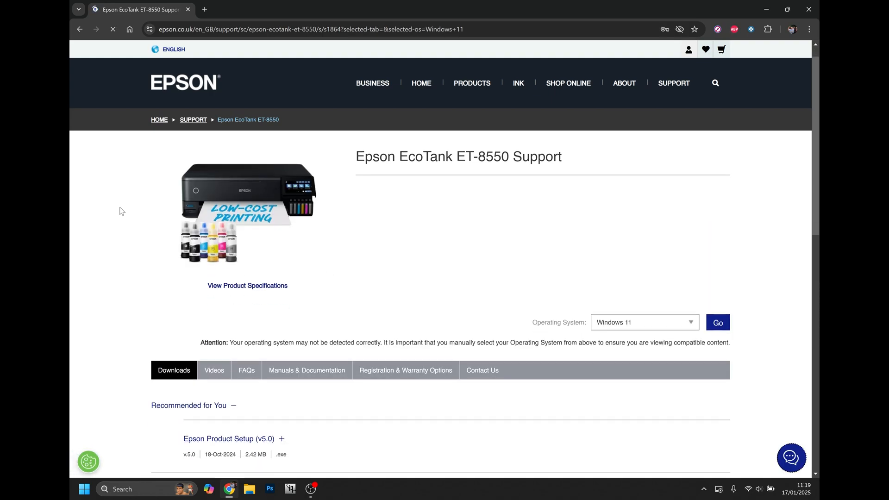
Expand Drivers, reveal Driver v3.02.00 and download its 37.6 MB installer epson666780eu.exe
scroll("down", 3)
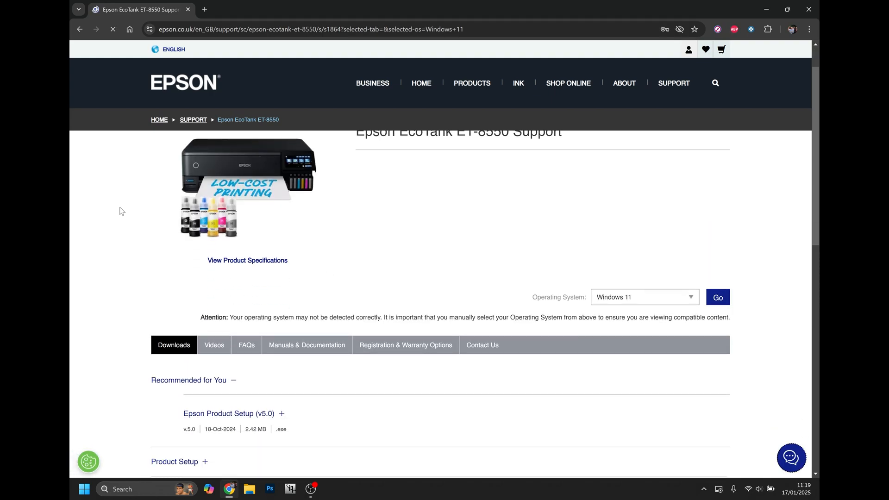
scroll("down", 3)
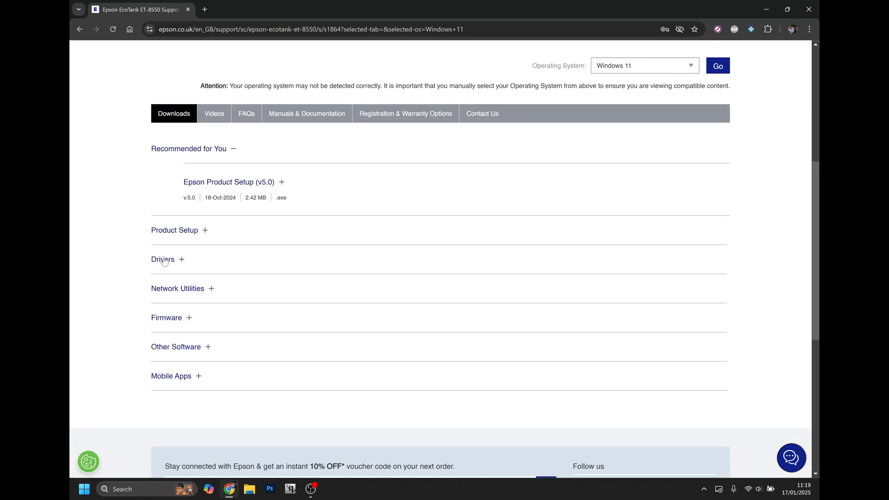
left_click(163, 259)
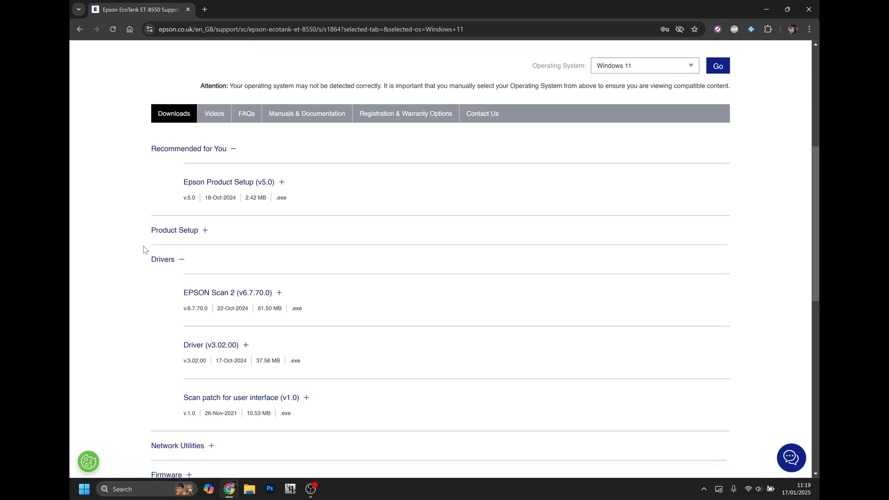
mouse_move(143, 340)
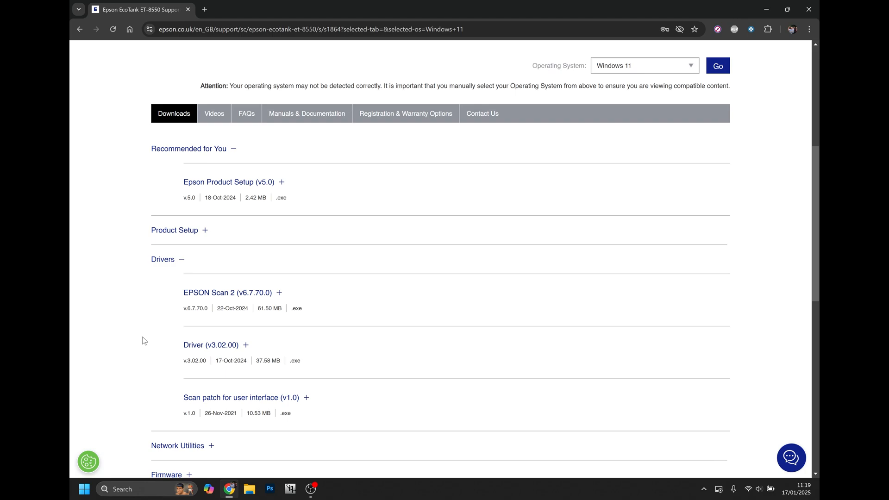
scroll("down", 3)
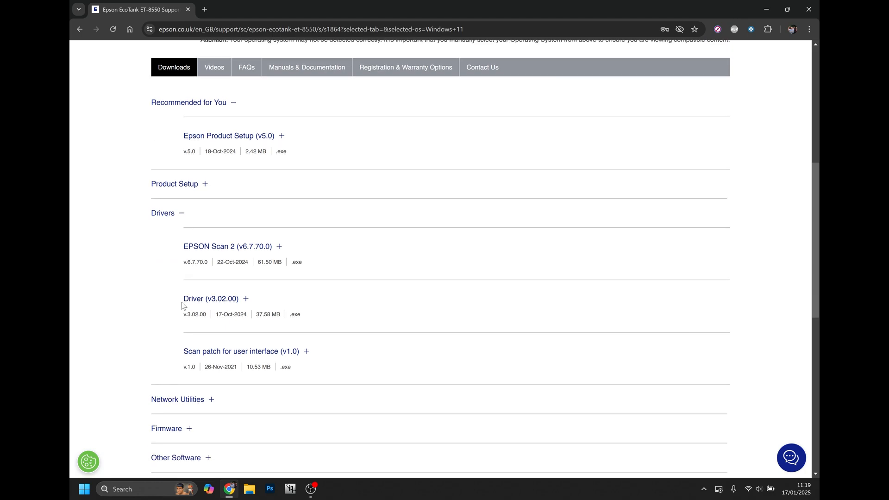
mouse_move(204, 305)
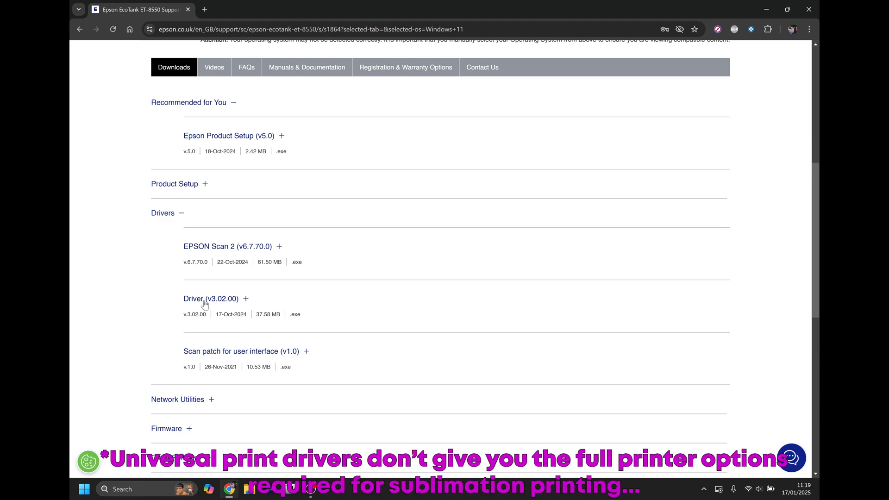
left_click(246, 299)
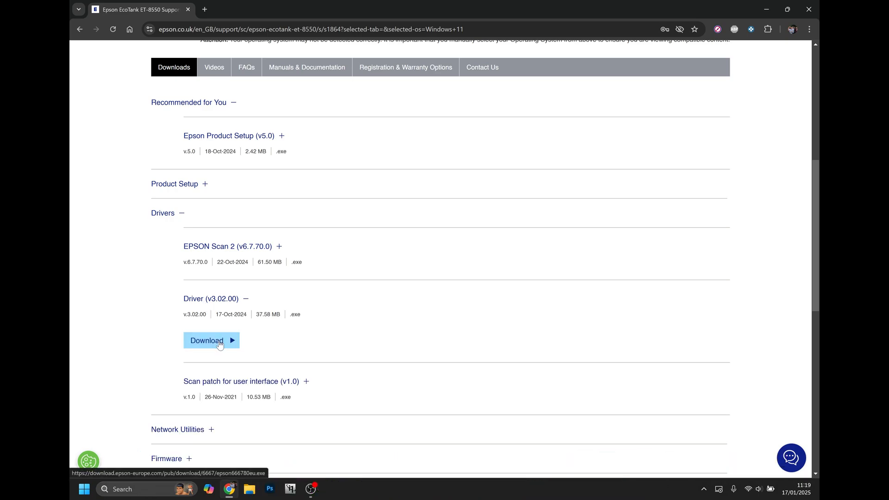
left_click(211, 340)
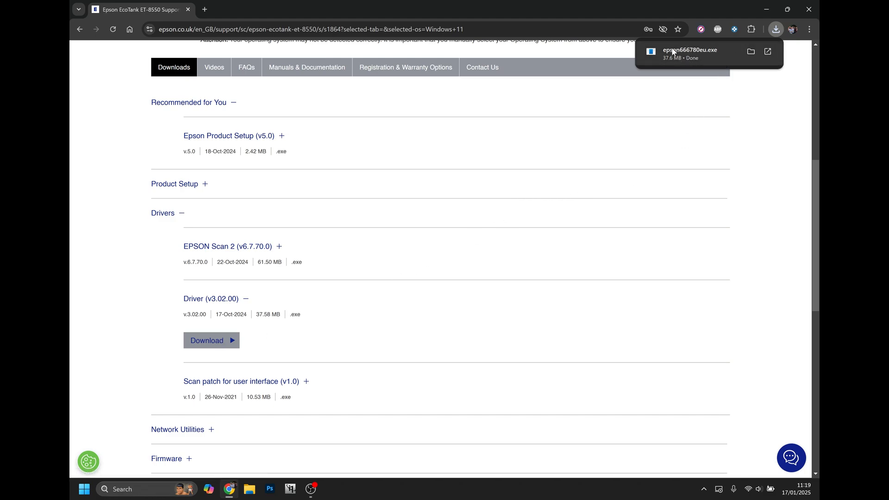
mouse_move(808, 10)
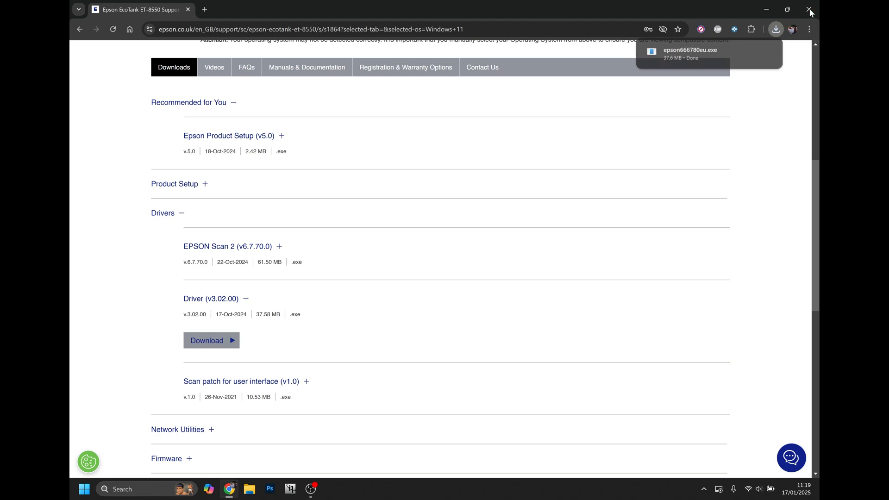
Close Chrome, browse to Downloads in File Explorer and select epson666780eu.exe
left_click(811, 9)
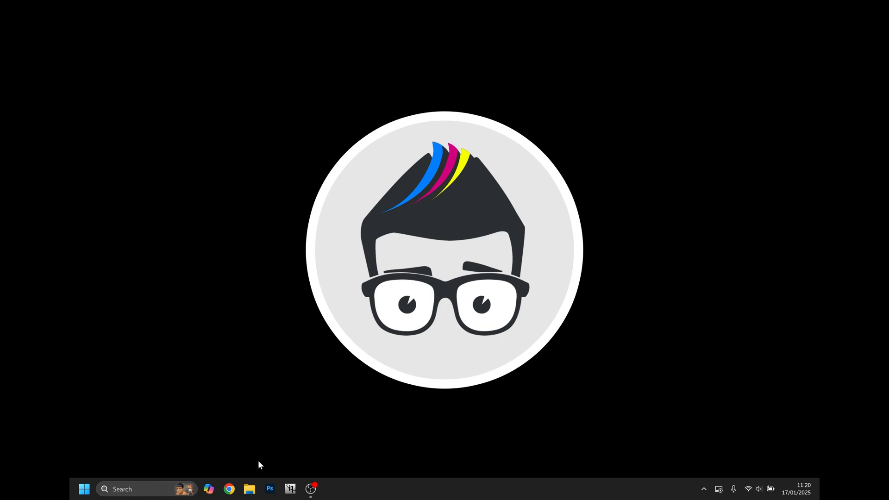
left_click(249, 489)
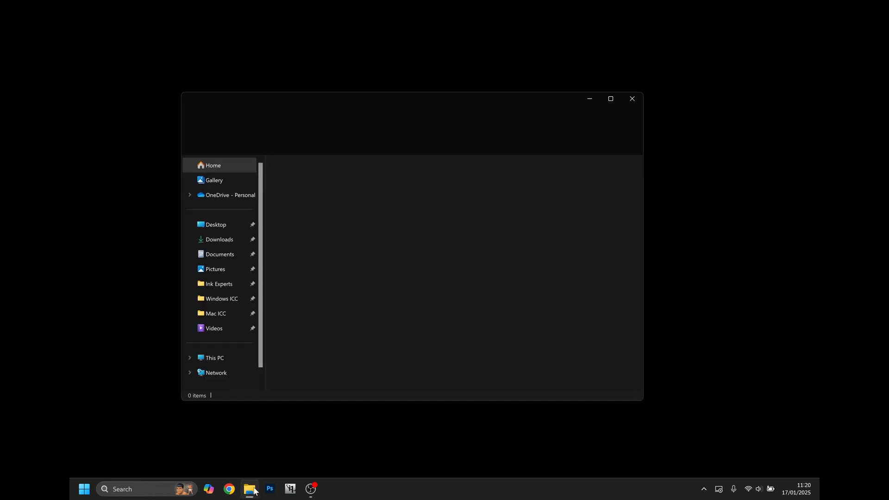
left_click(249, 488)
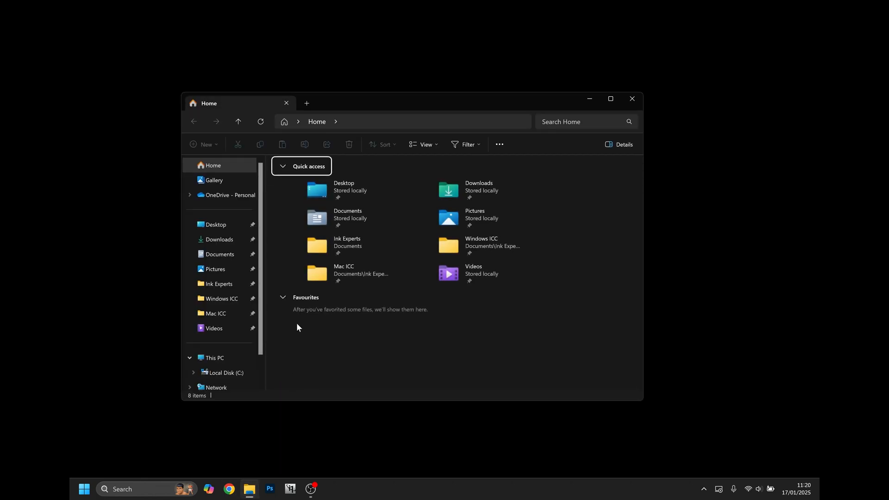
left_click(219, 239)
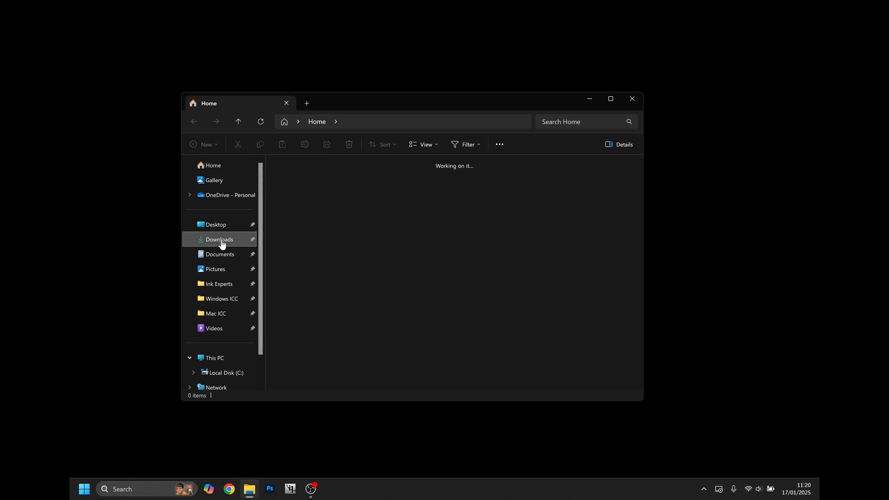
left_click(219, 238)
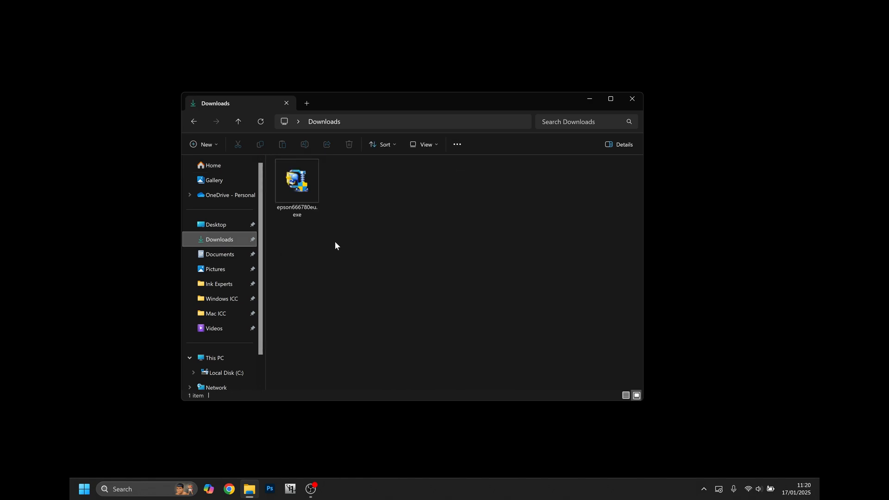
mouse_move(351, 196)
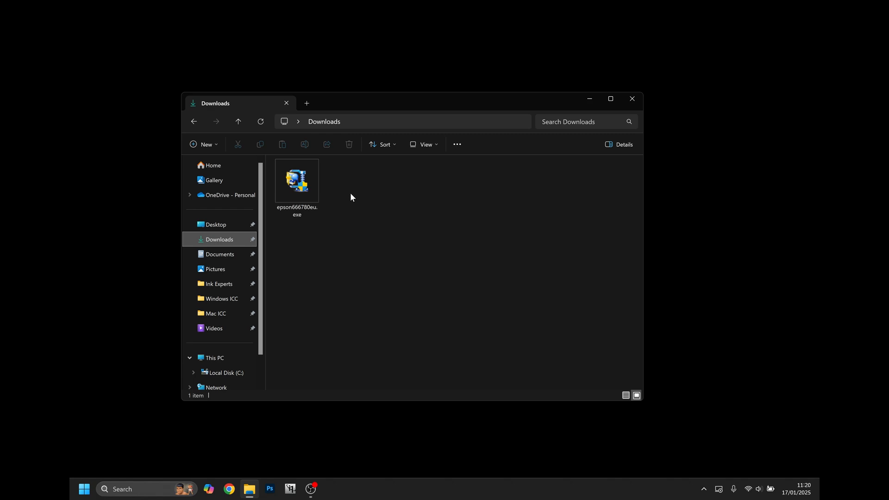
left_click(296, 182)
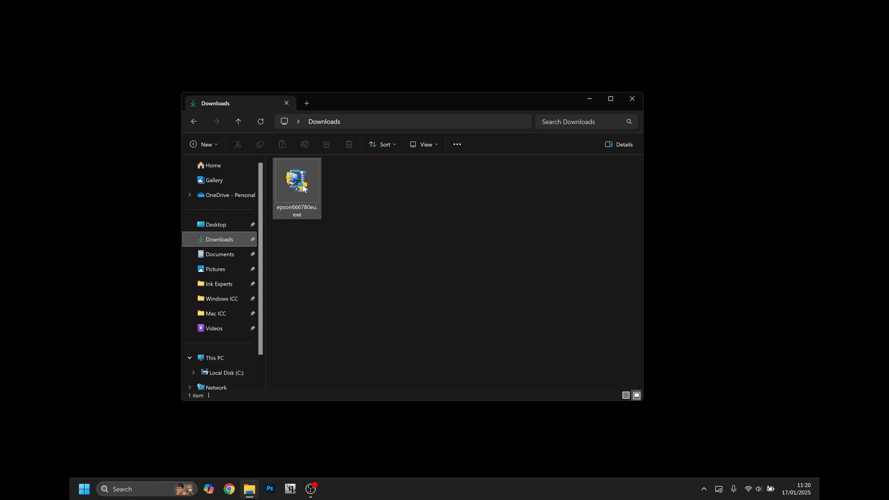
left_click(296, 180)
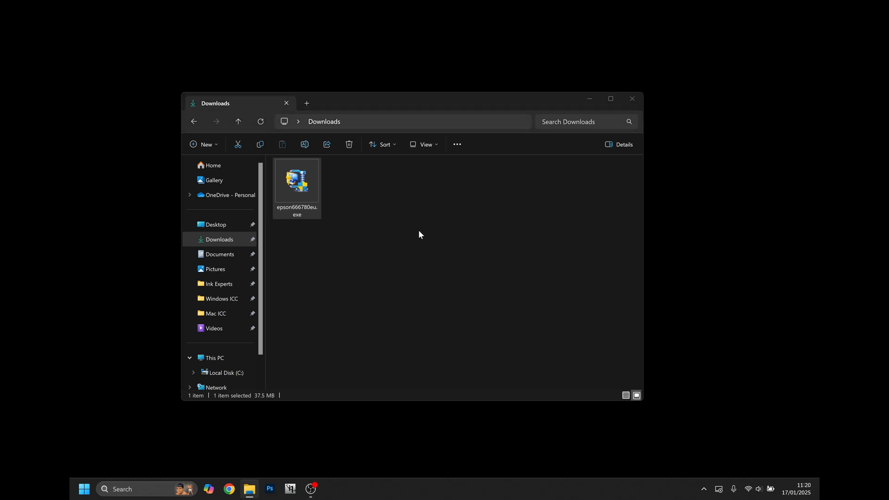
mouse_move(401, 329)
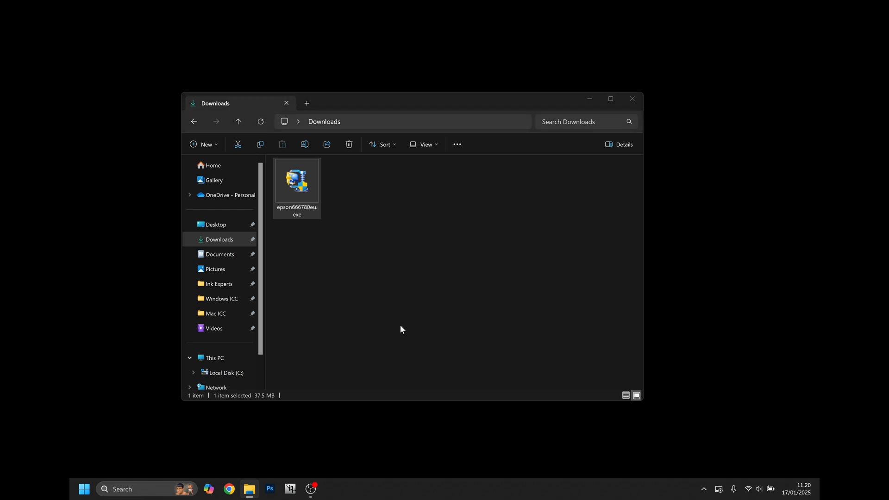
Run epson666780eu.exe, start Setup and keep English as the setup language
double_click(296, 181)
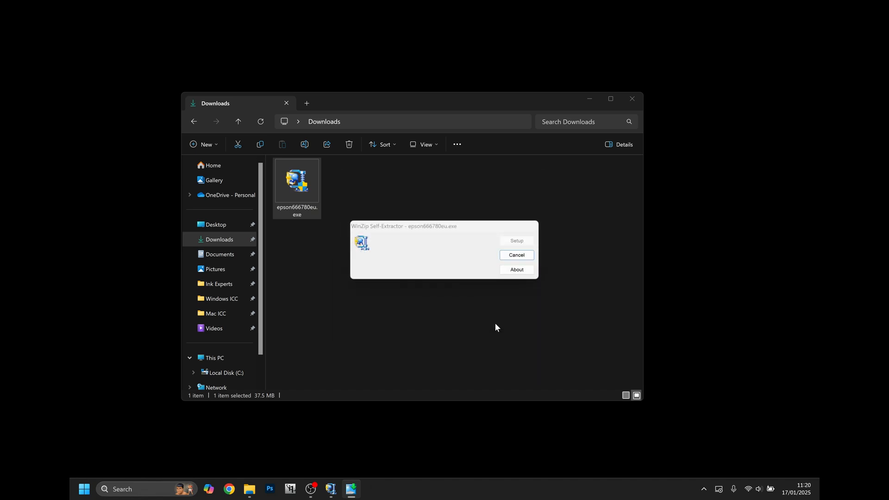
left_click(516, 241)
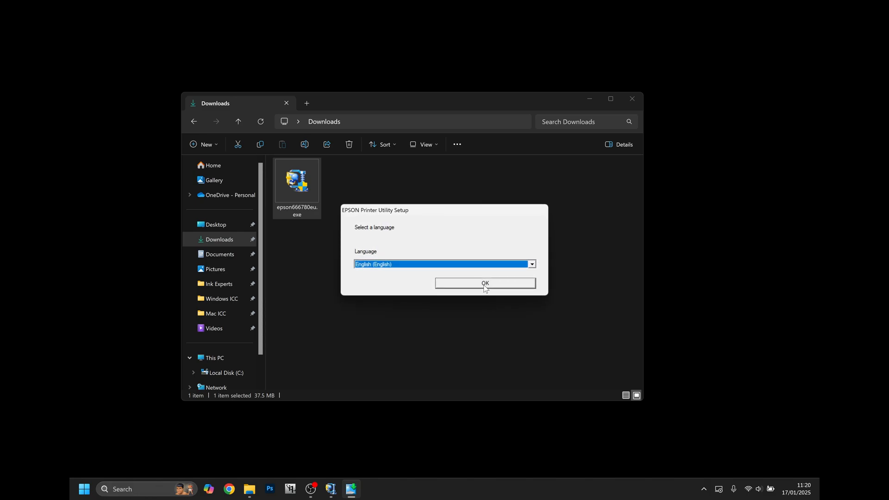
left_click(484, 283)
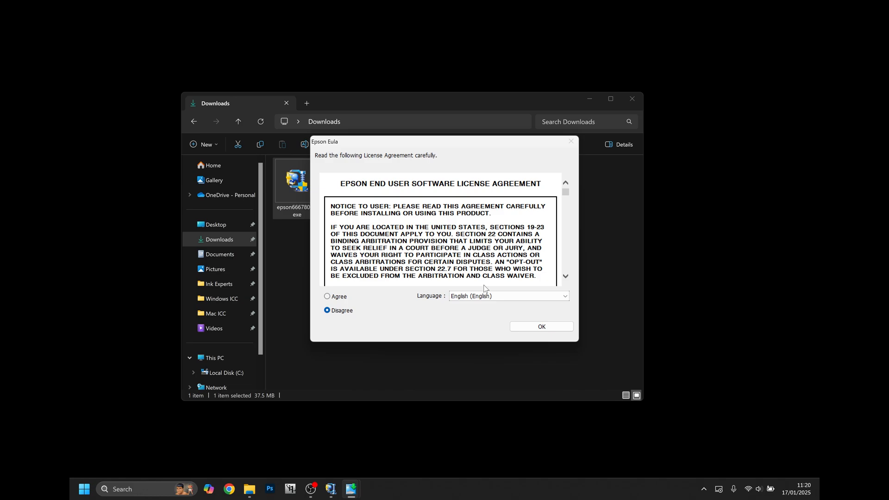
mouse_move(382, 291)
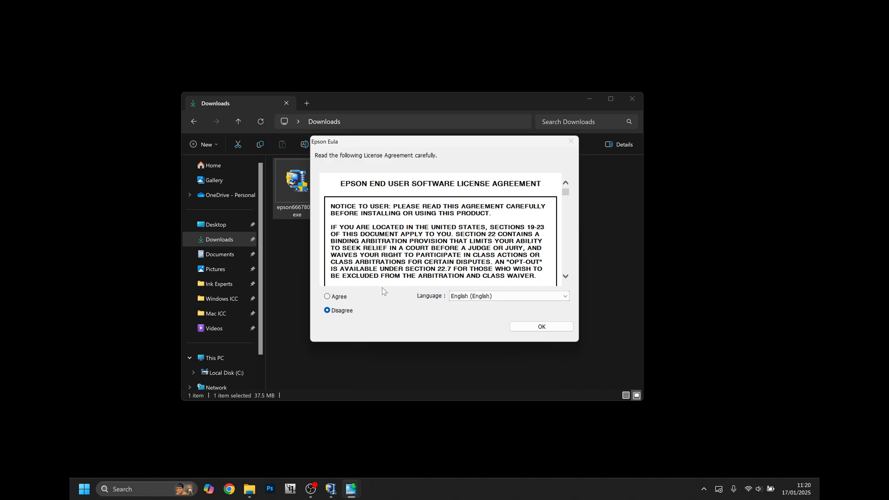
Read through the Epson end user licence agreement, choose Agree and continue
scroll("down", 3)
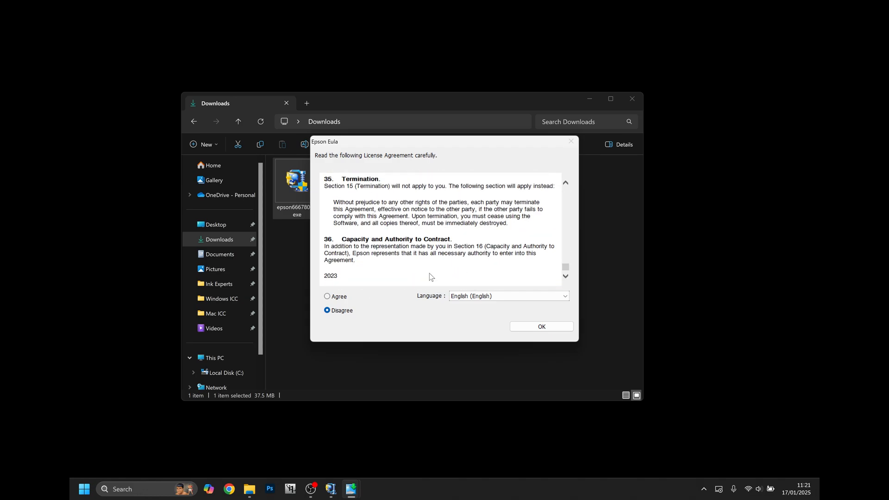
left_click(327, 296)
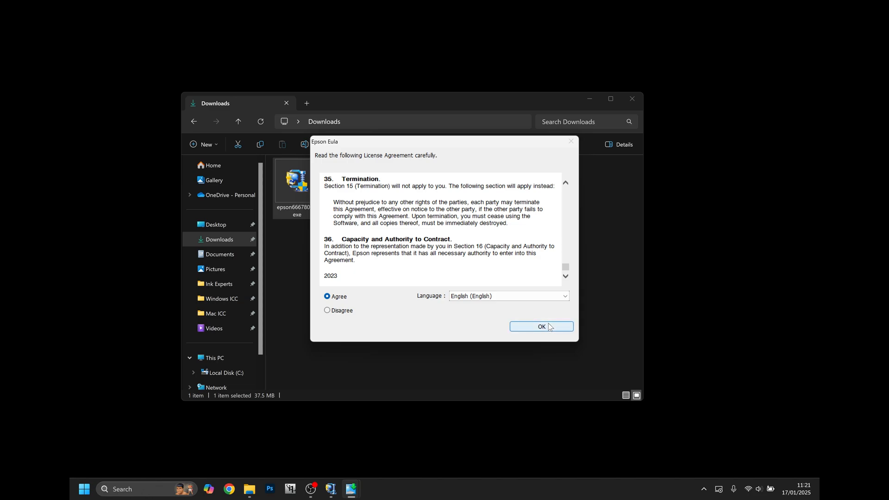
left_click(540, 326)
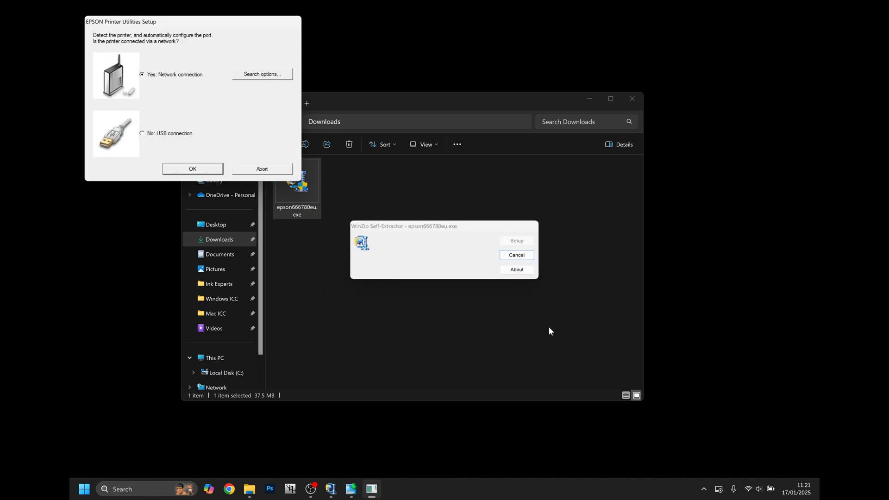
mouse_move(185, 122)
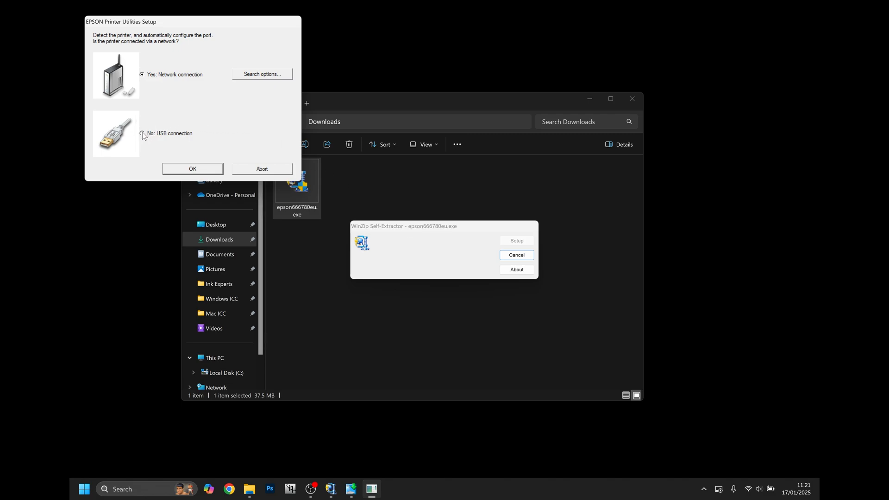
Choose 'No: USB connection' and confirm to install the driver and configure the port
left_click(143, 136)
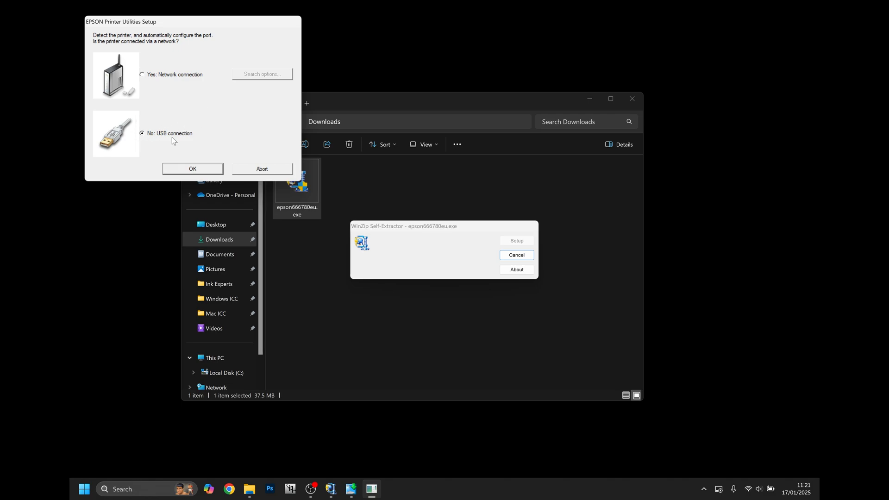
mouse_move(185, 152)
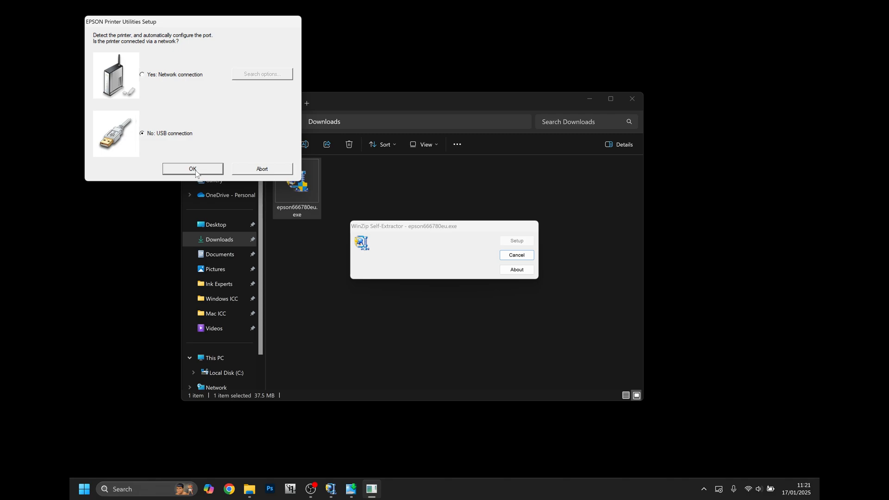
mouse_move(176, 143)
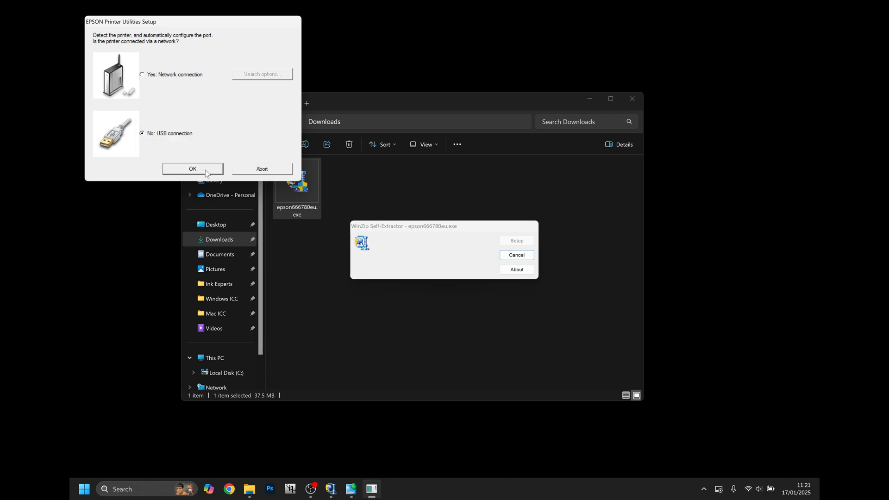
left_click(192, 168)
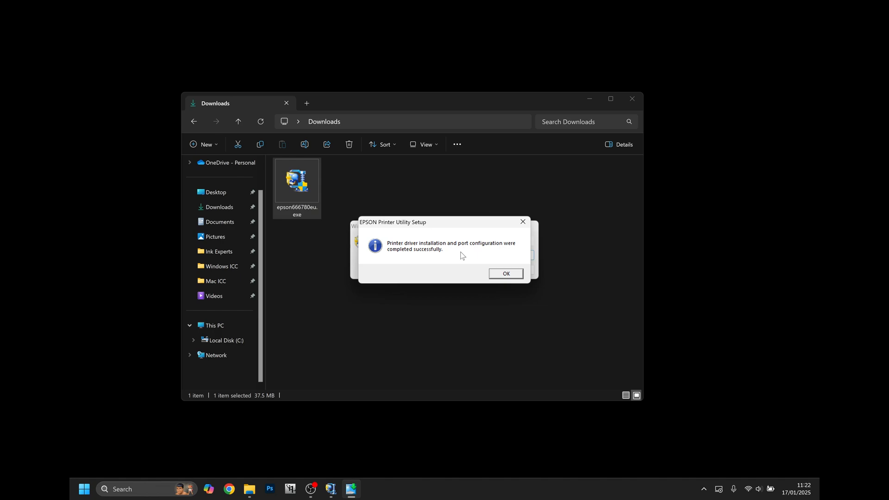
mouse_move(498, 279)
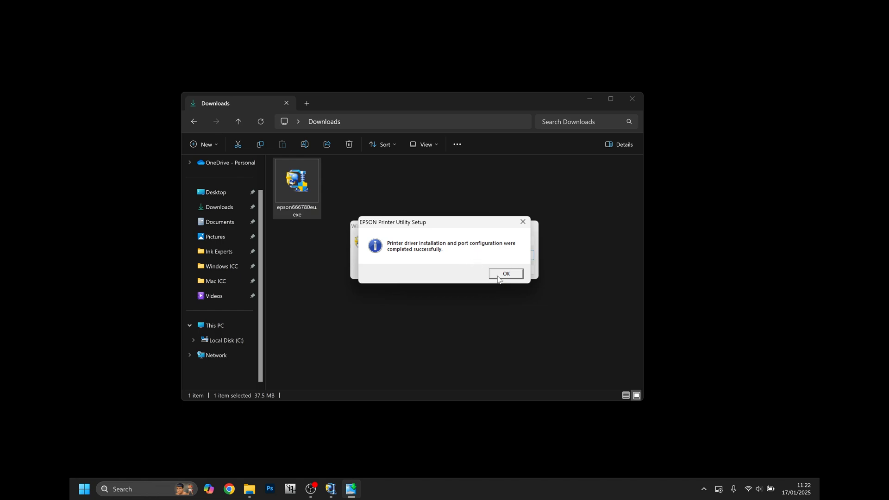
Dismiss the installation-success message, leaving the Downloads folder open
left_click(504, 273)
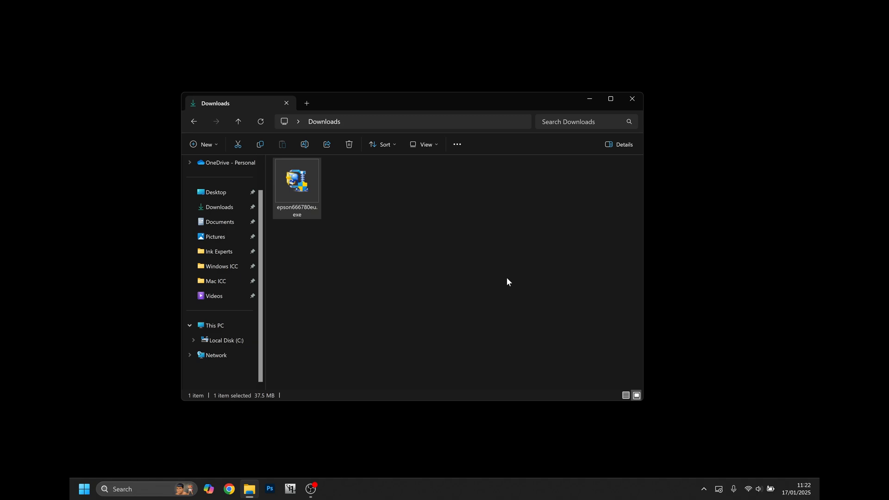
mouse_move(448, 239)
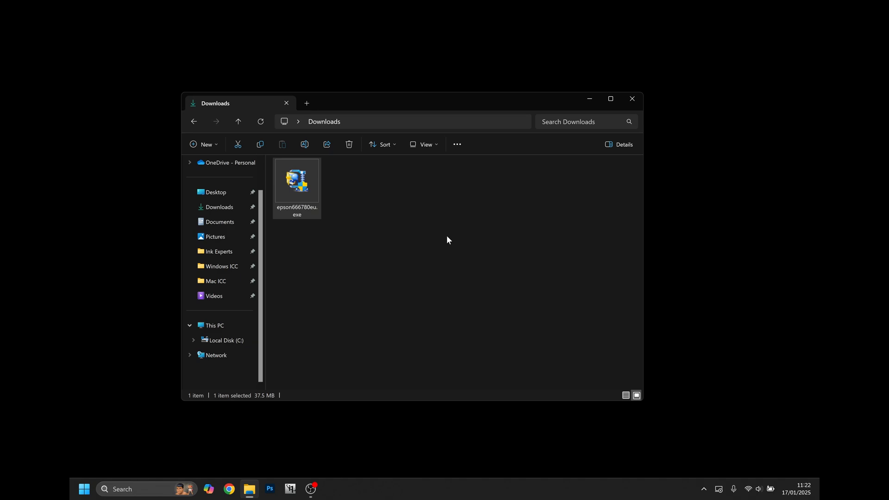